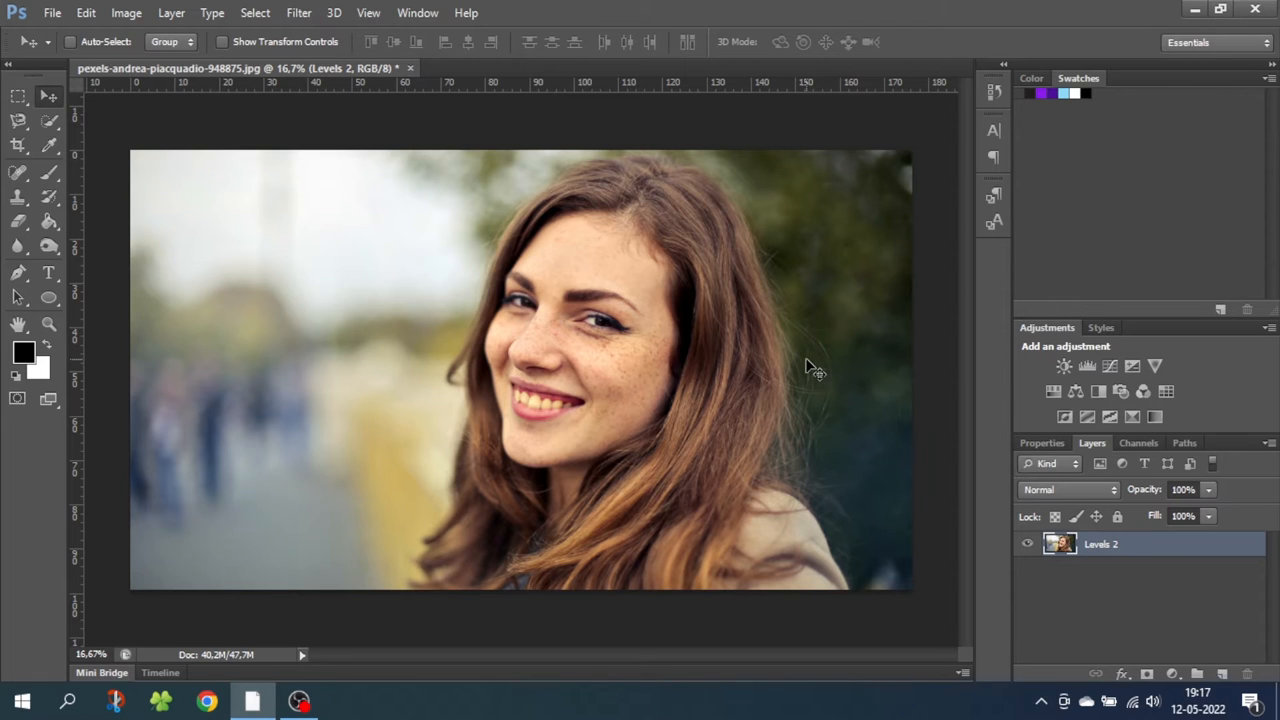
mouse_move(180, 88)
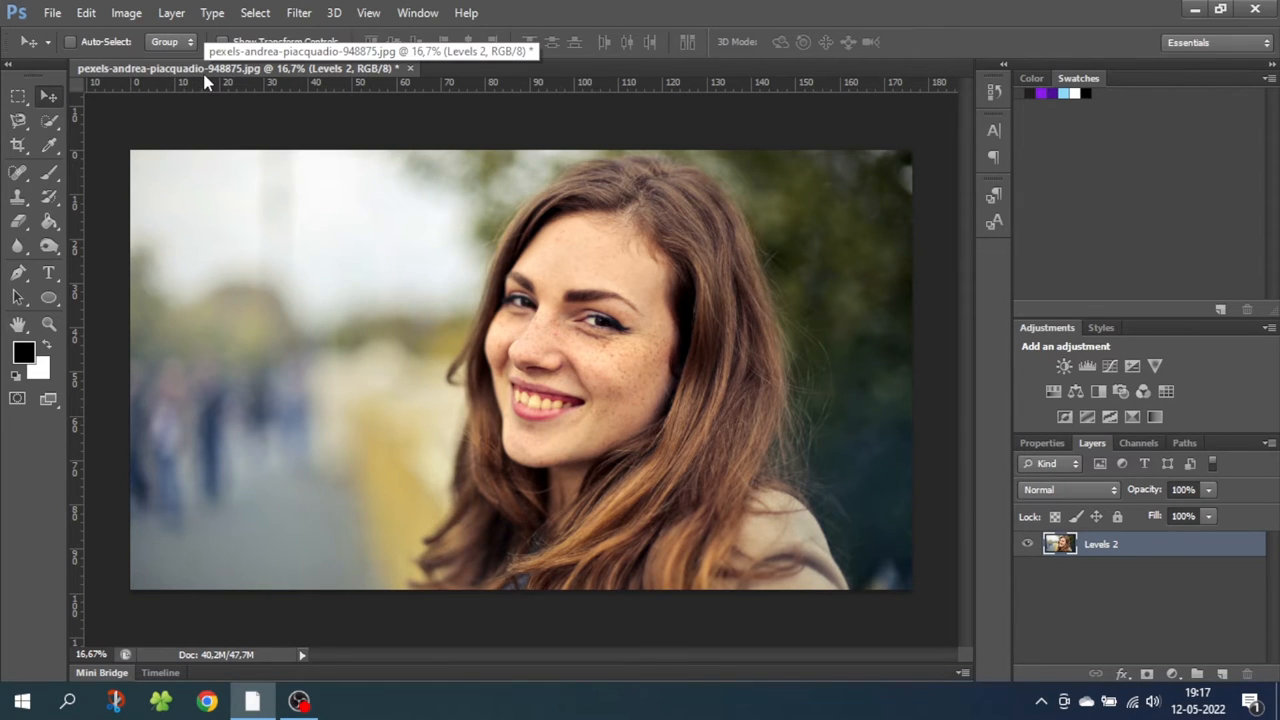
mouse_move(218, 110)
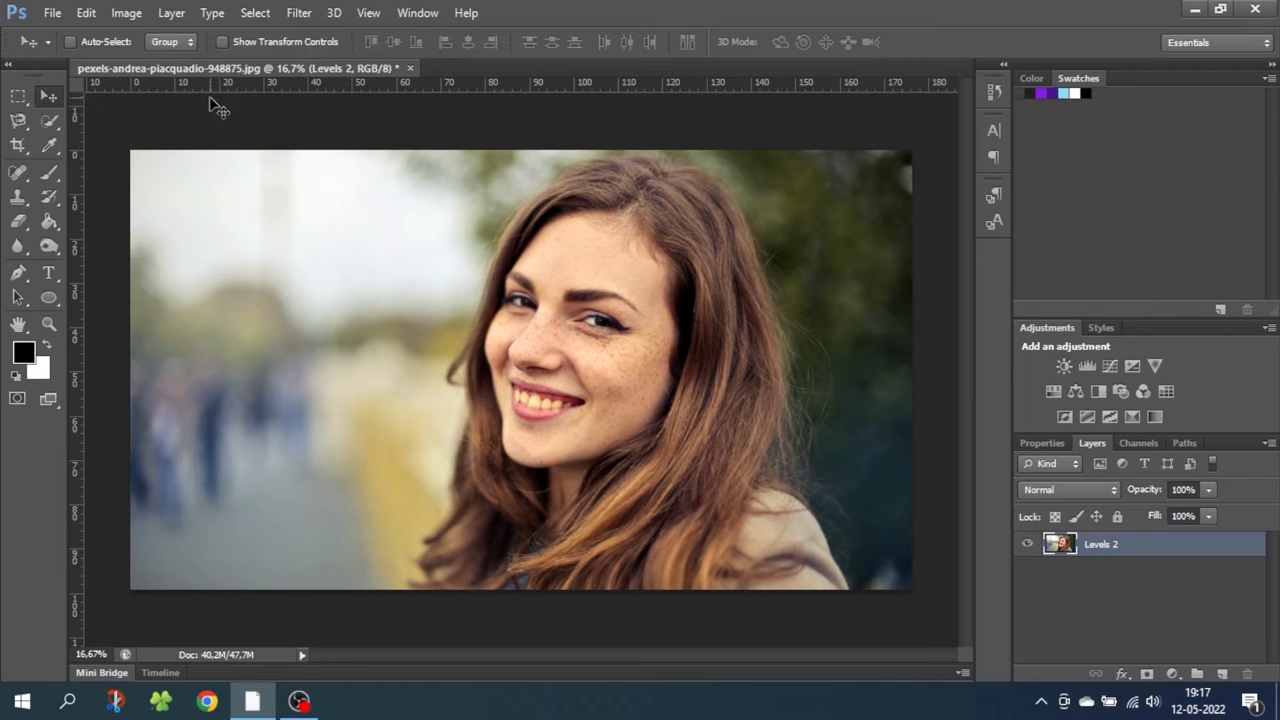
mouse_move(448, 440)
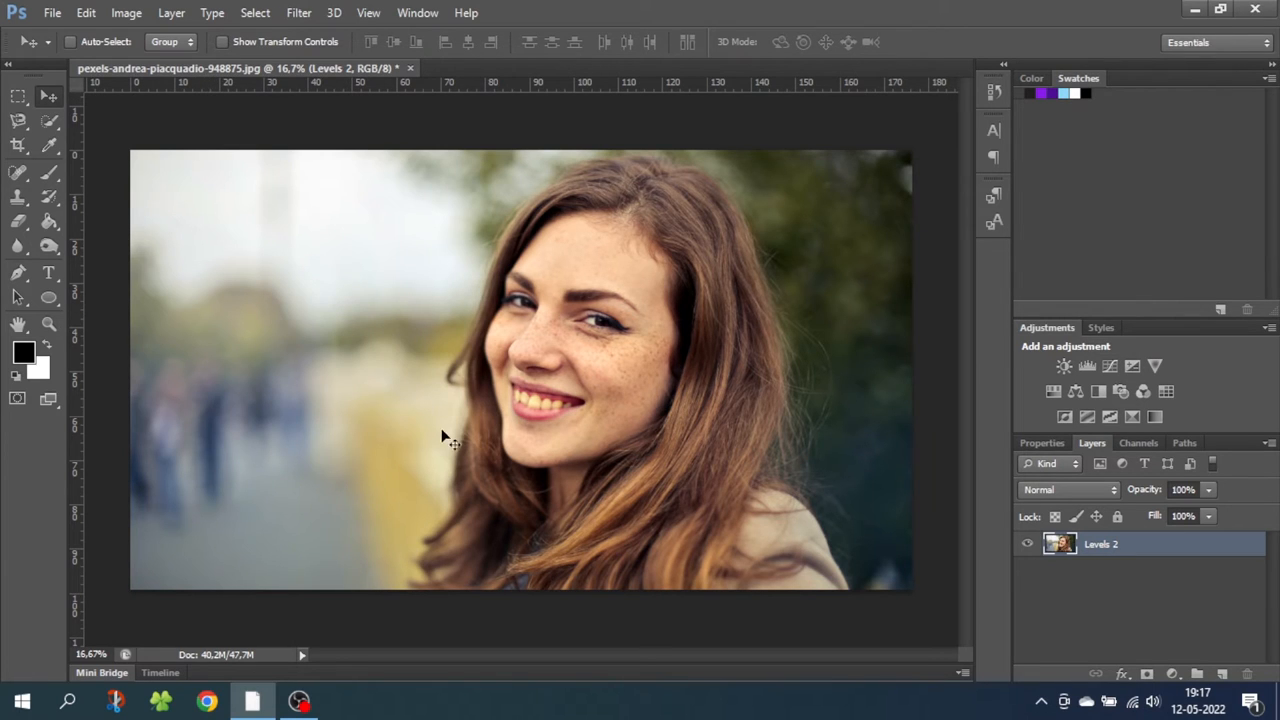
mouse_move(532, 424)
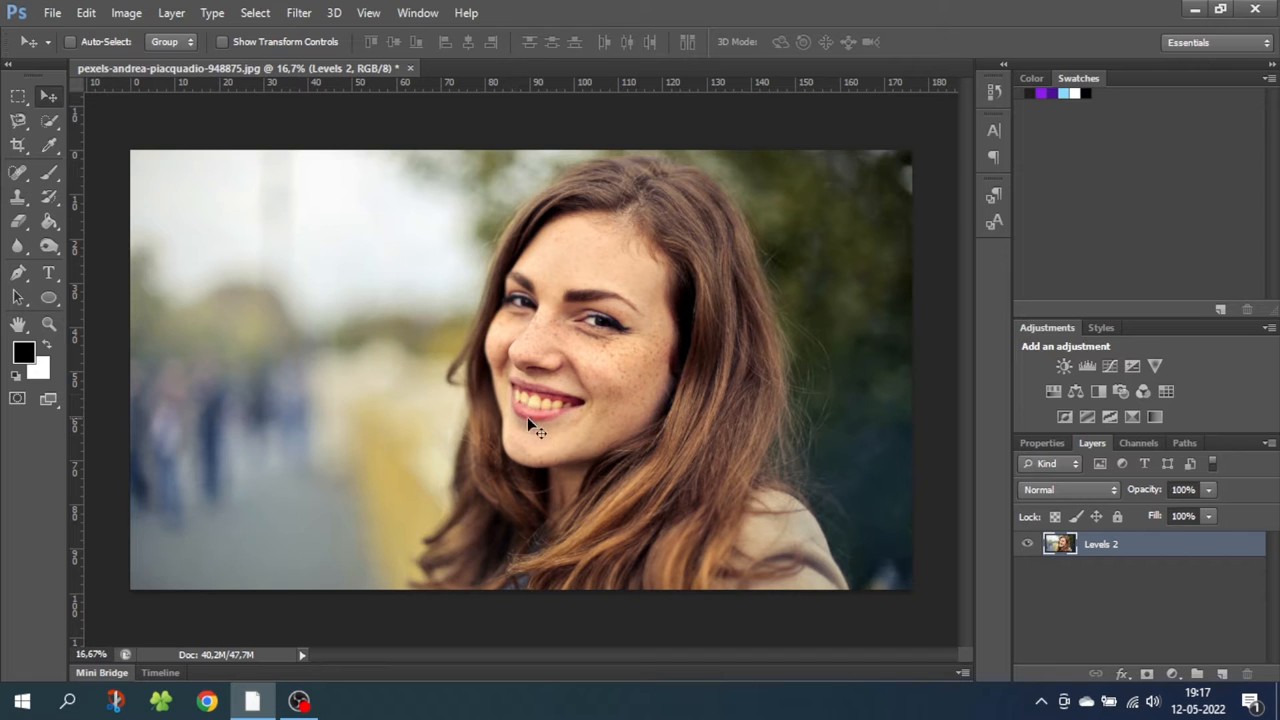
mouse_move(584, 422)
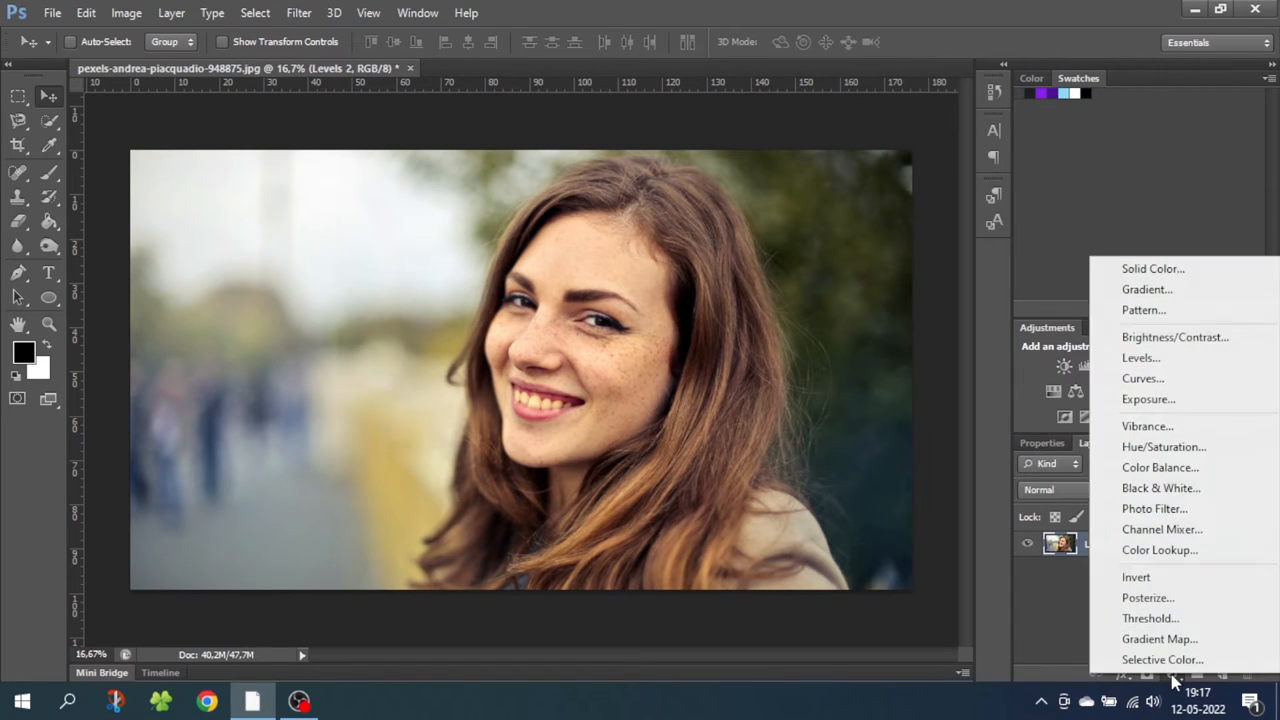
mouse_move(1164, 448)
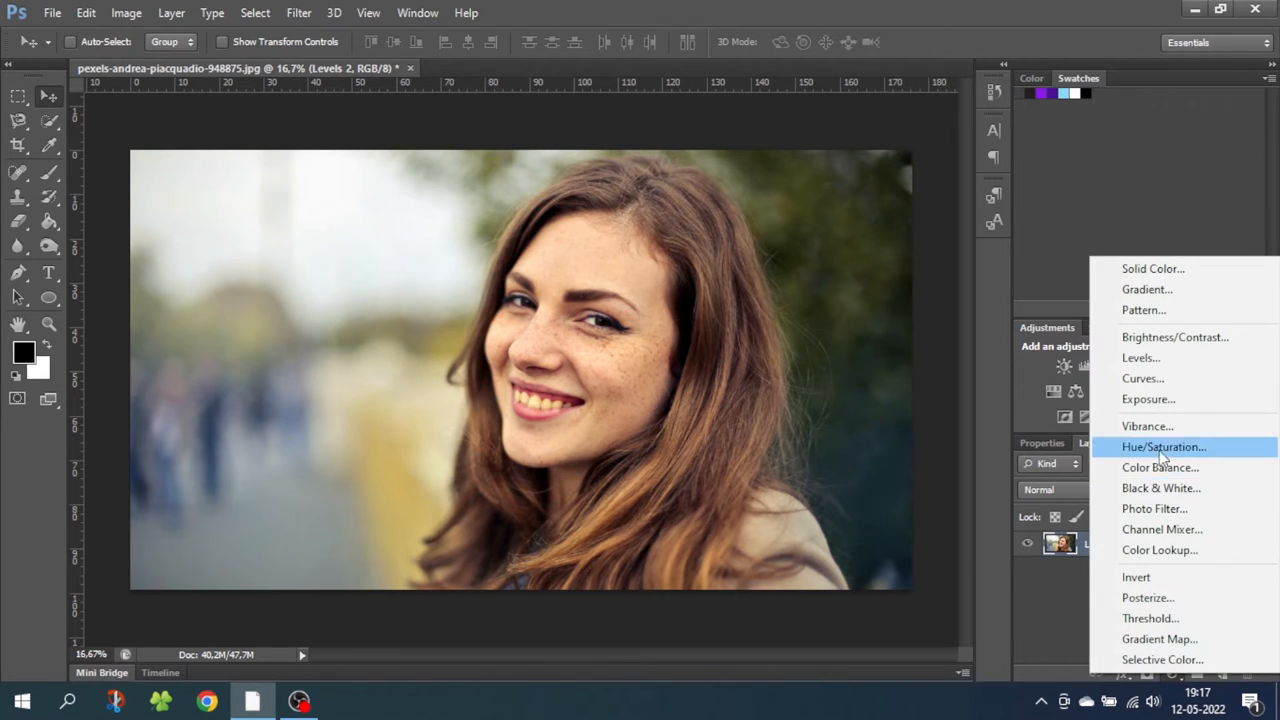
Add a Hue/Saturation layer on Yellows with Saturation -100 and Lightness +13.
click(1164, 446)
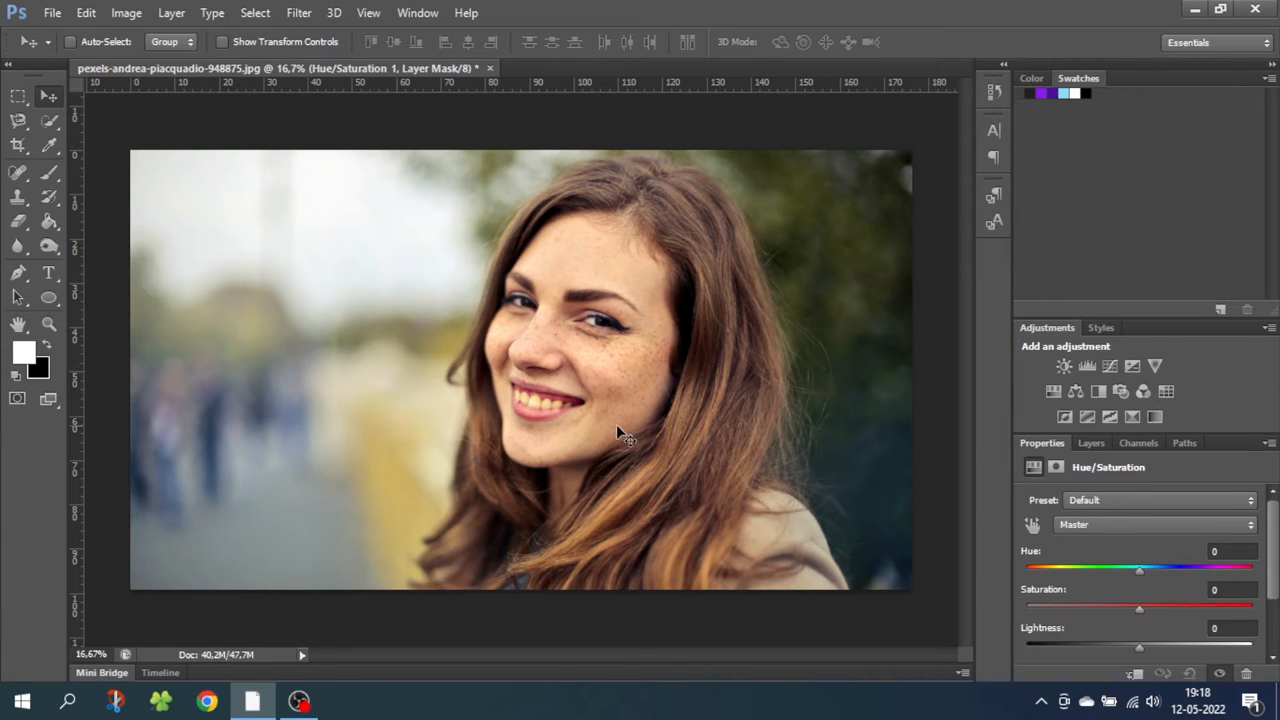
mouse_move(864, 464)
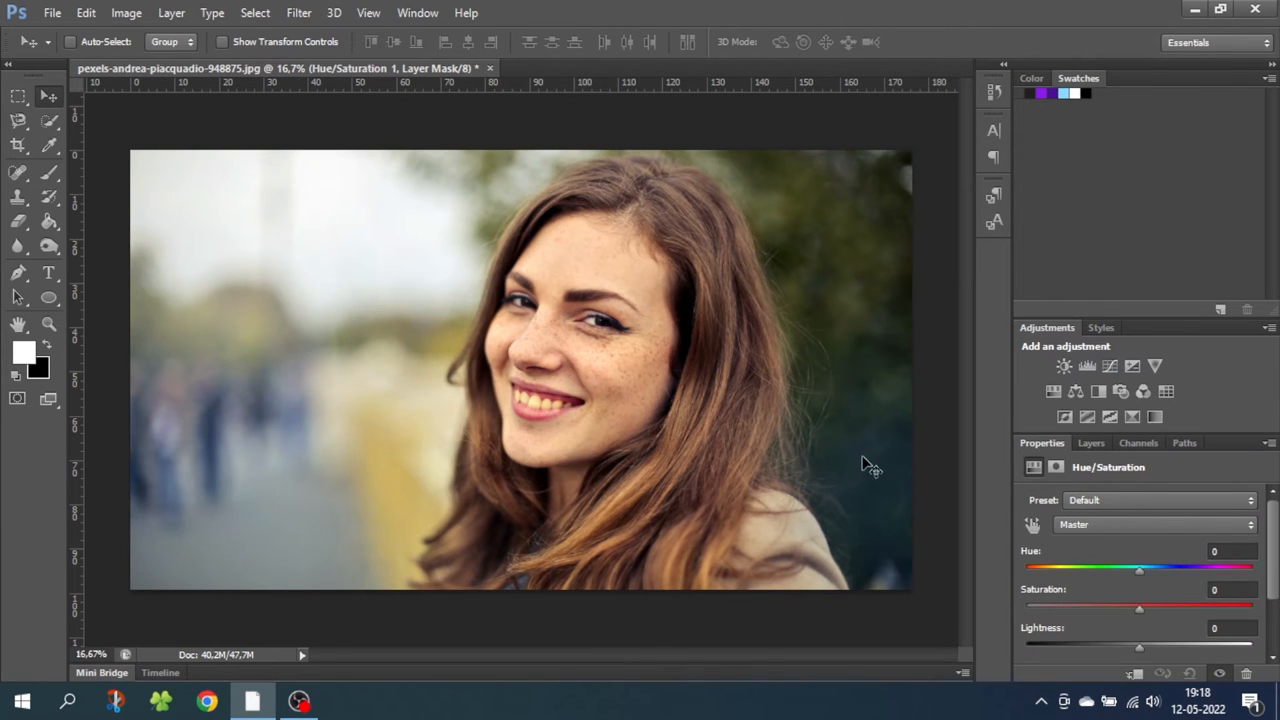
click(1150, 524)
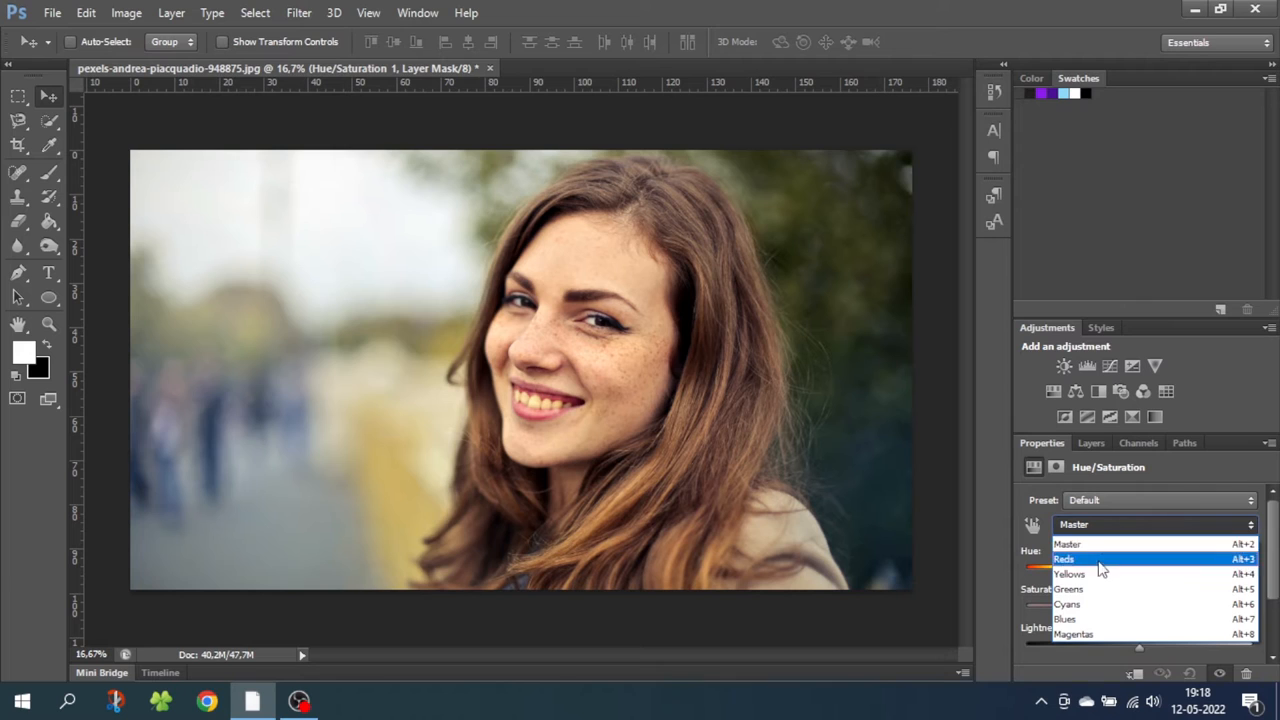
click(1070, 574)
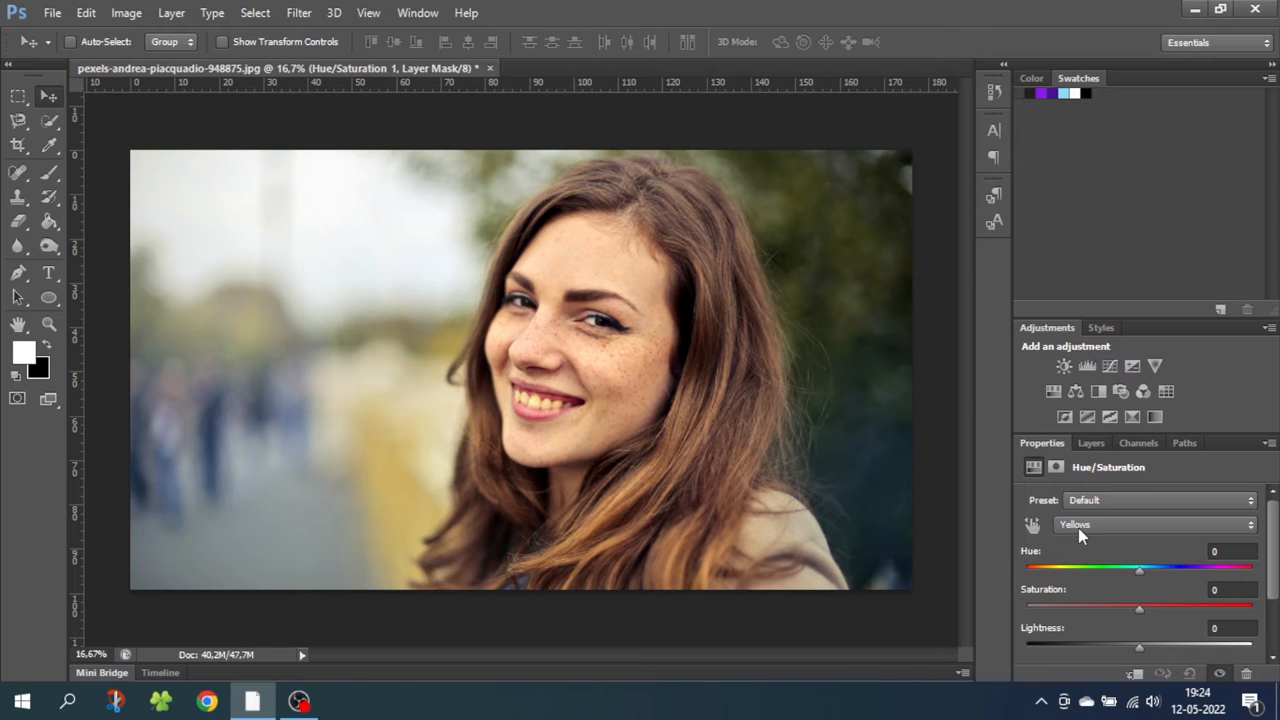
mouse_move(1084, 598)
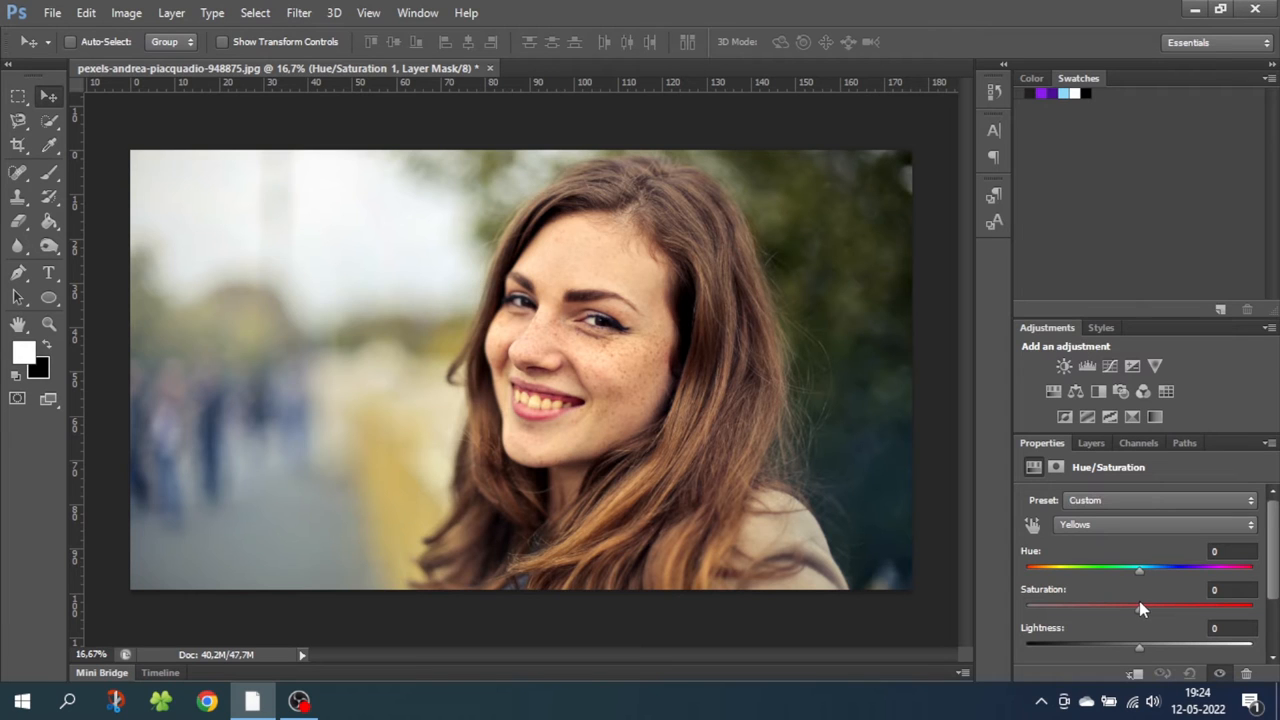
drag(1140, 604, 1024, 604)
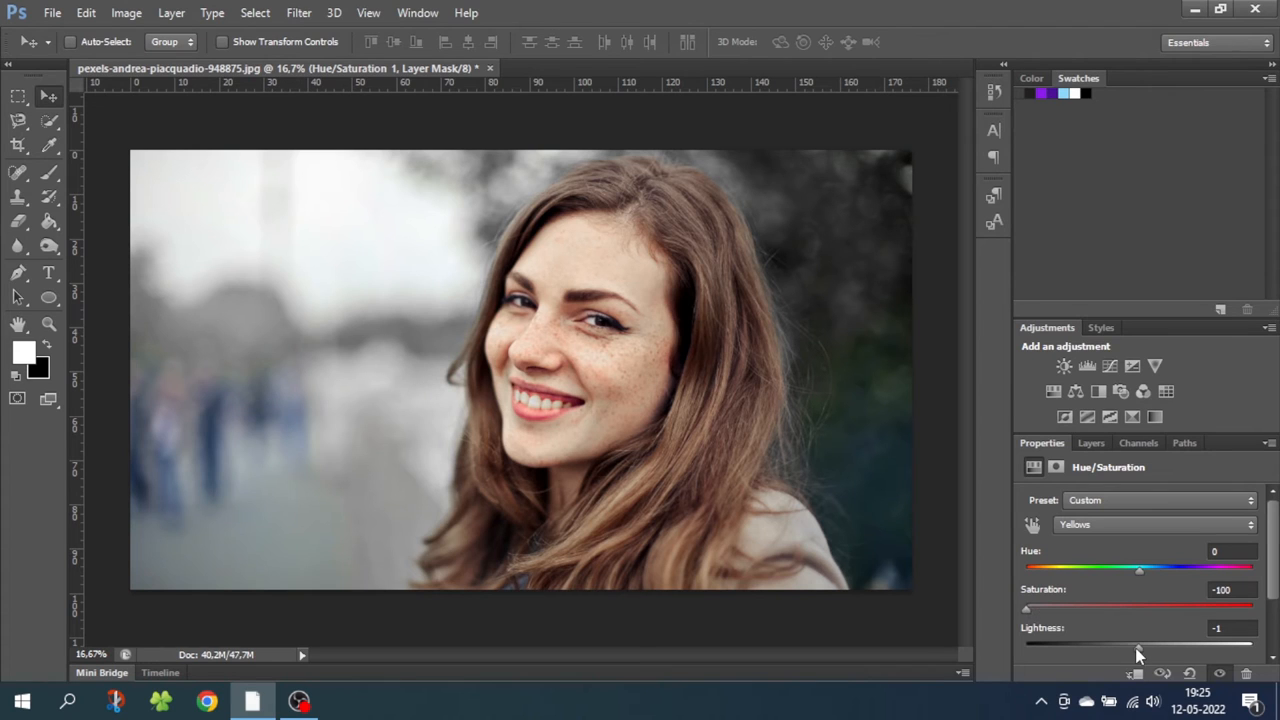
drag(1138, 644, 1156, 644)
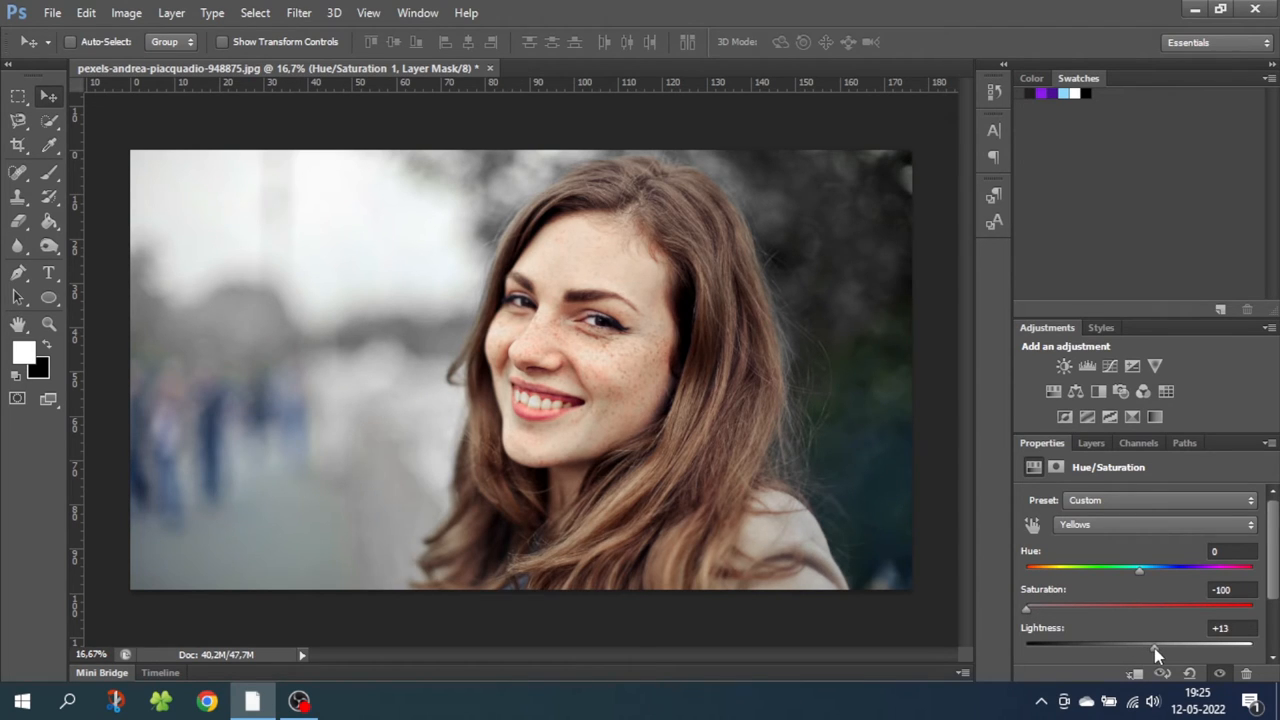
click(1092, 444)
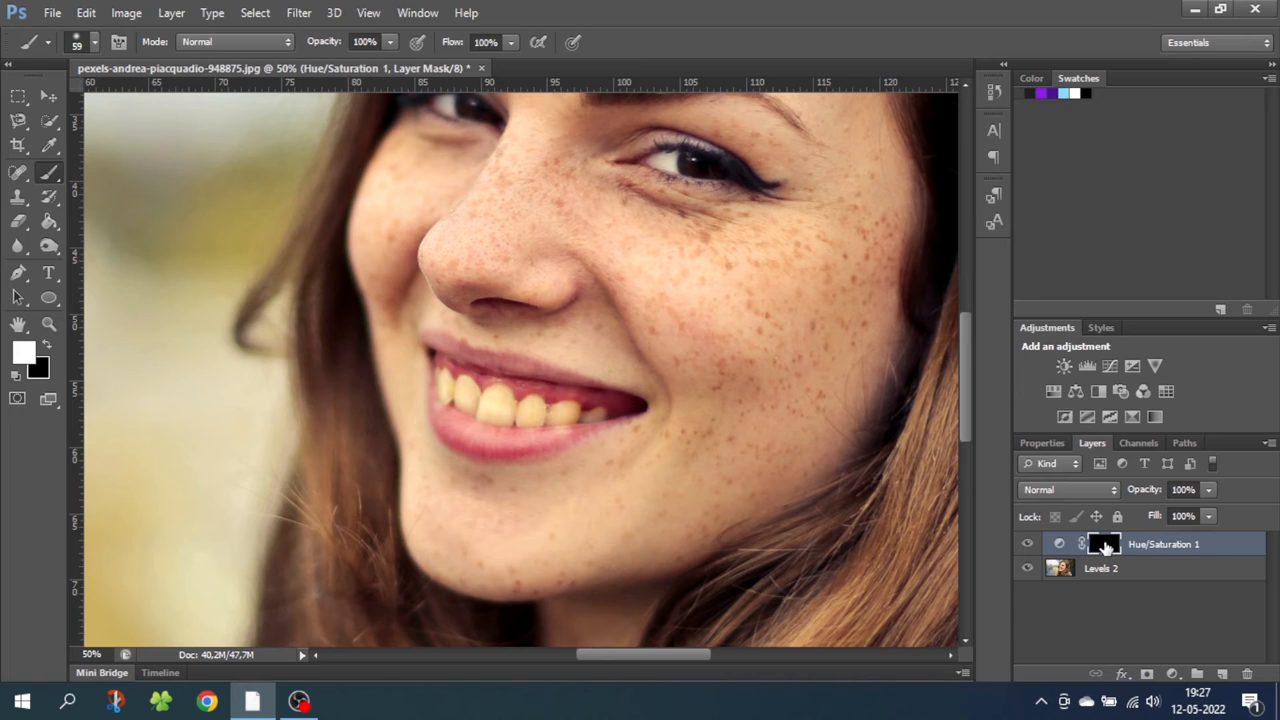
mouse_move(1104, 544)
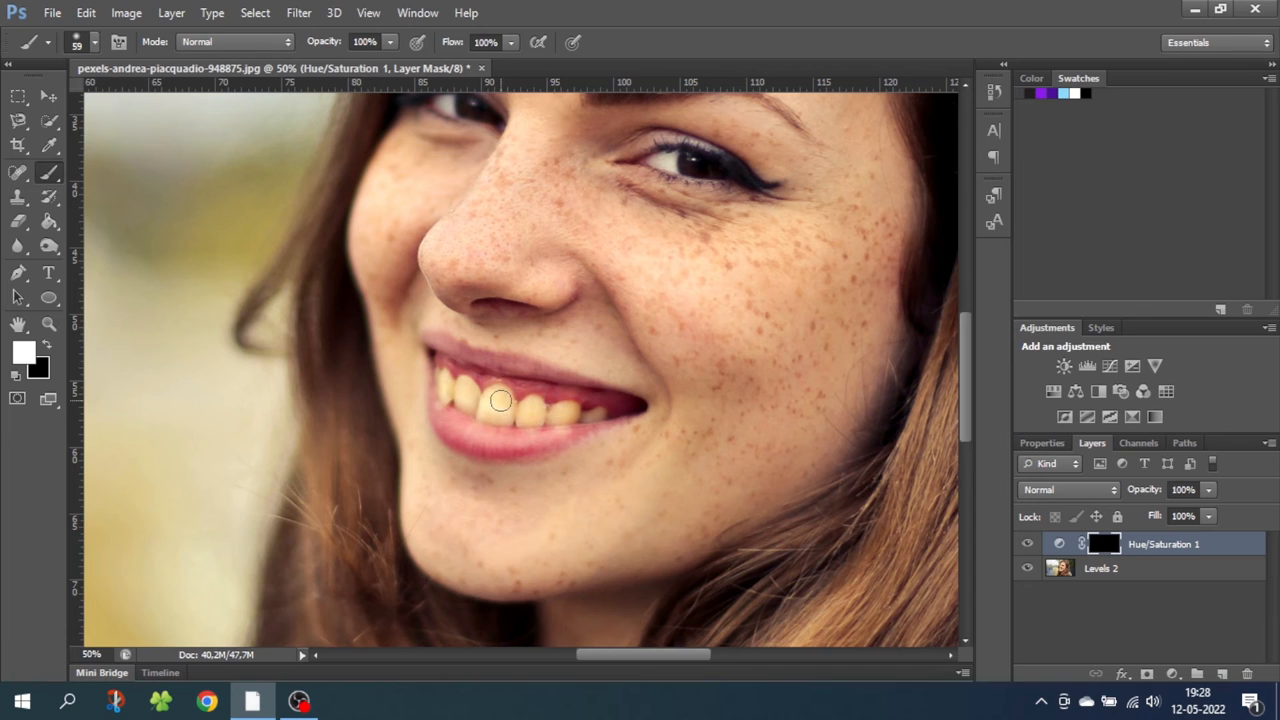
mouse_move(504, 396)
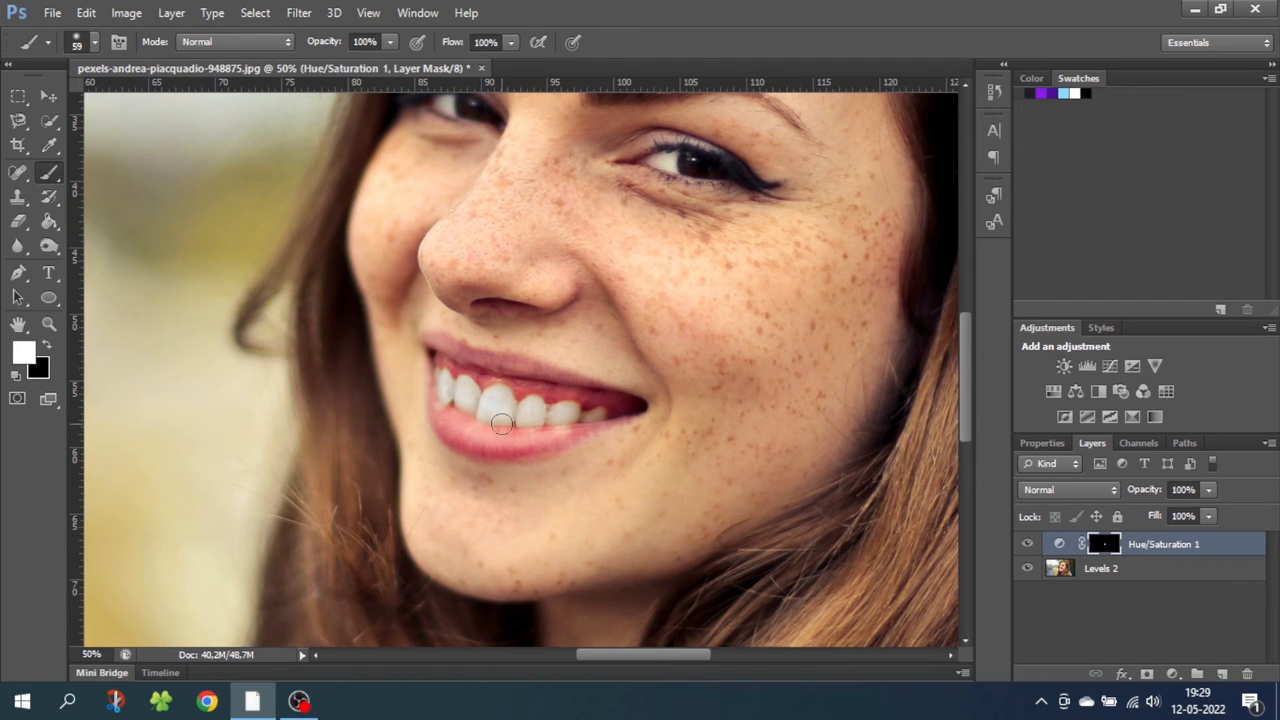
Zoom out to the full portrait and ease Yellows to Saturation -79, Lightness +32.
click(48, 324)
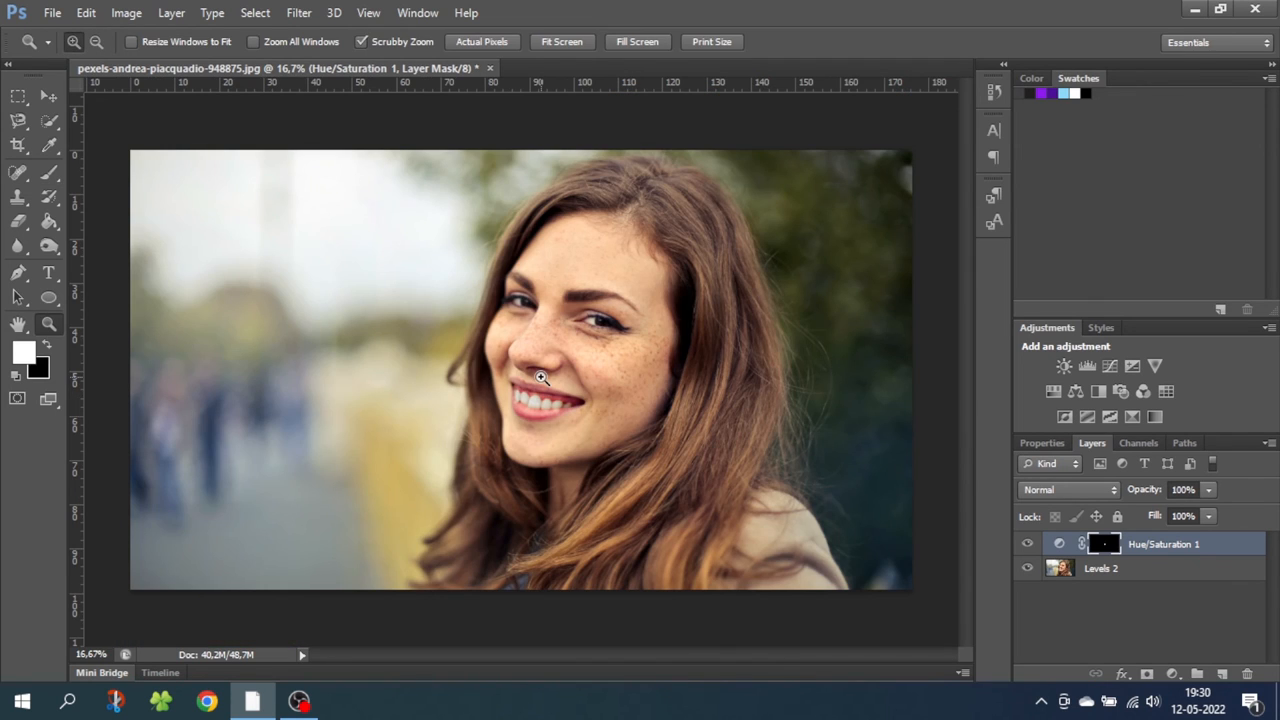
click(1028, 544)
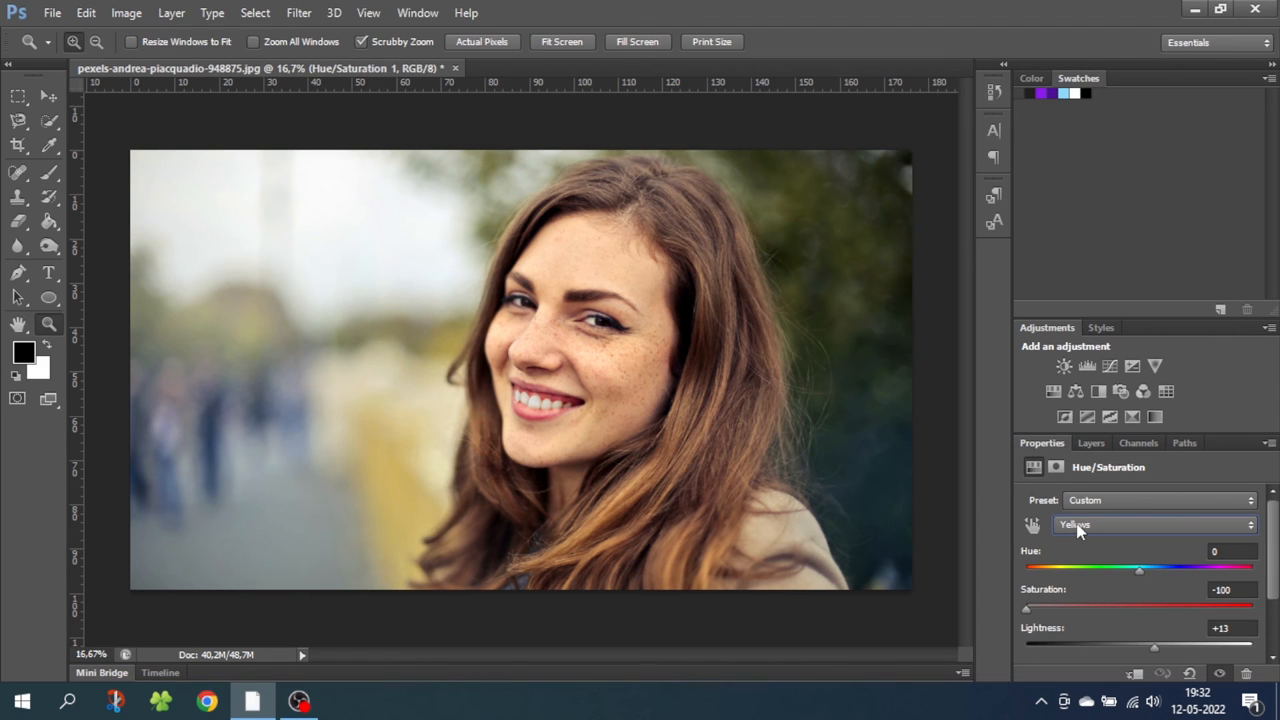
mouse_move(1048, 570)
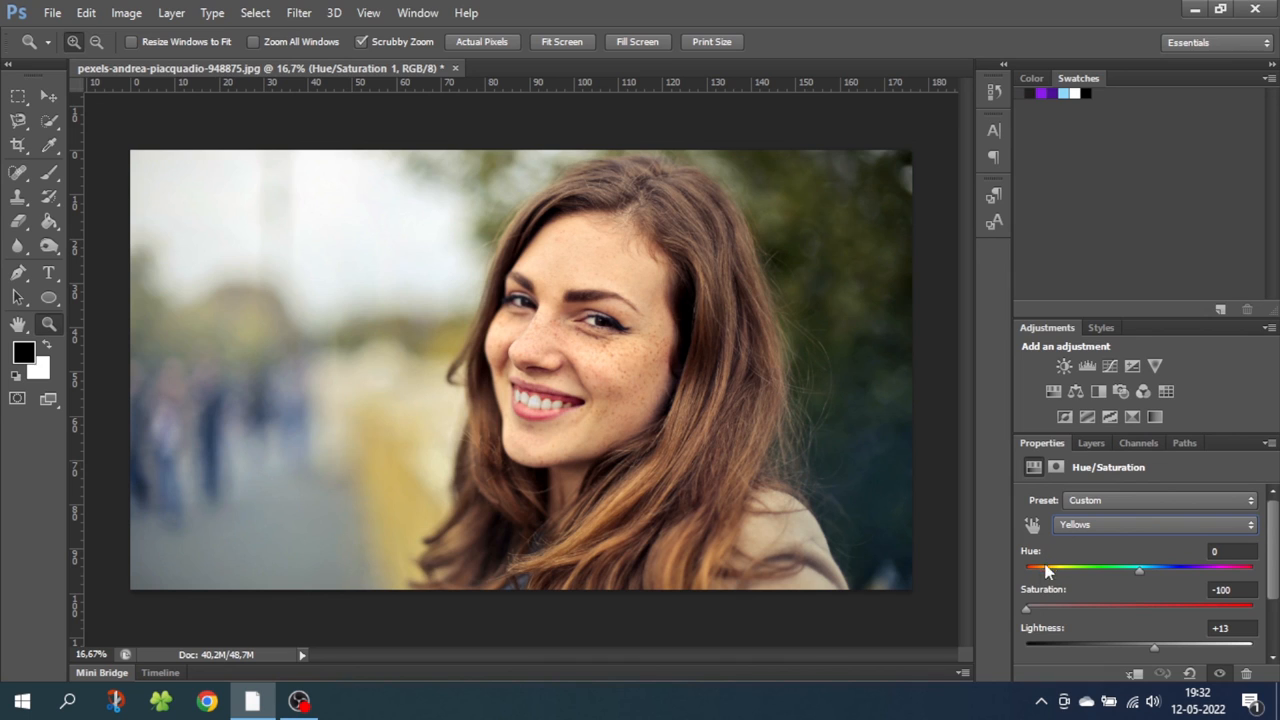
drag(1024, 608, 1048, 608)
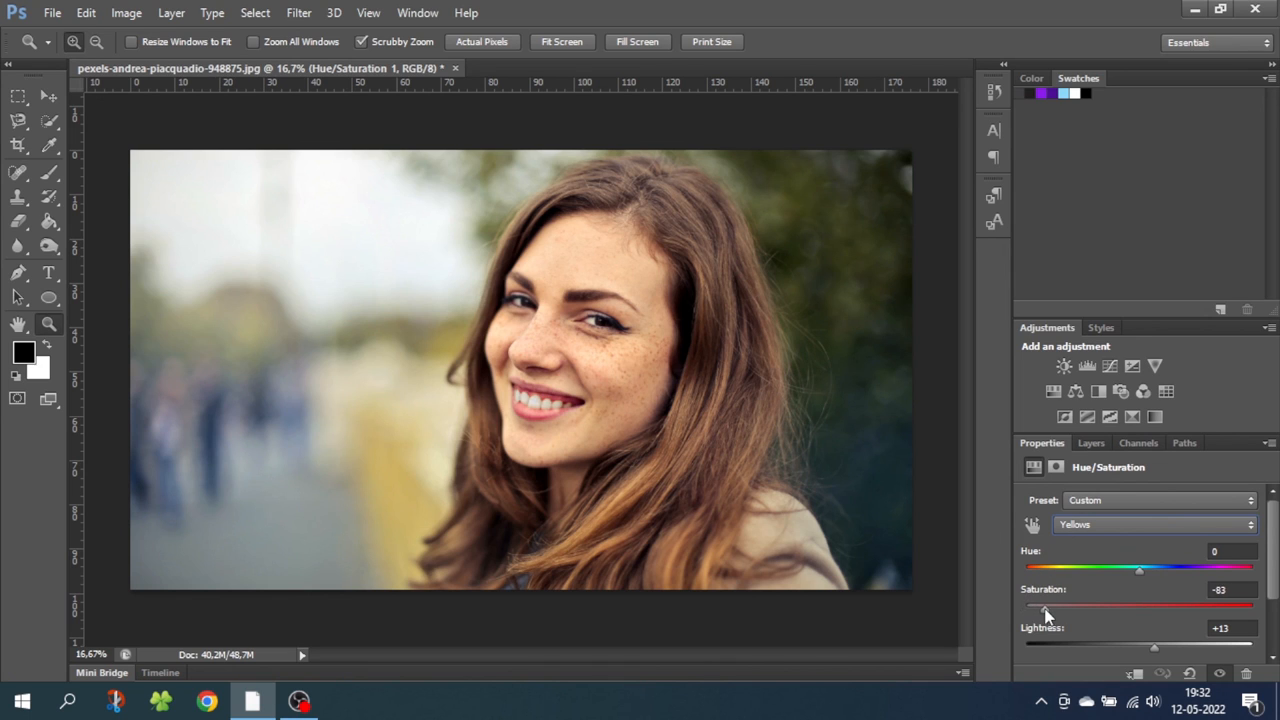
drag(1048, 604, 1052, 604)
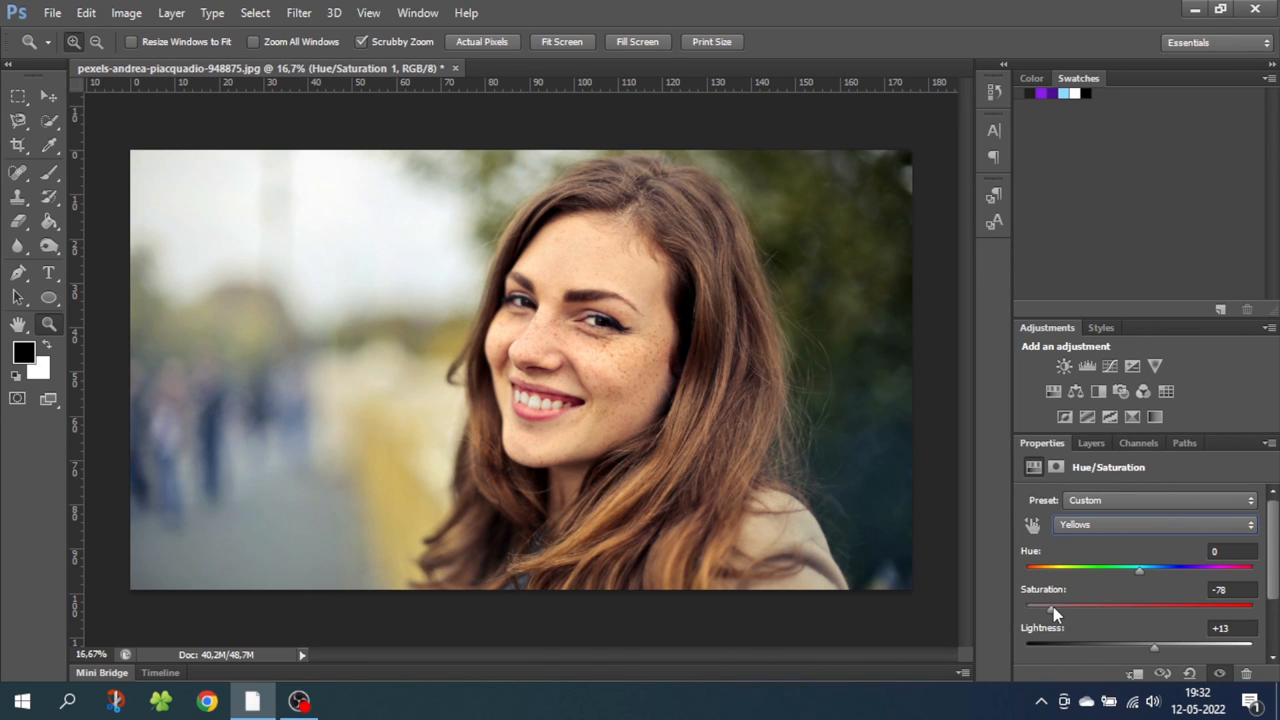
drag(1154, 644, 1176, 644)
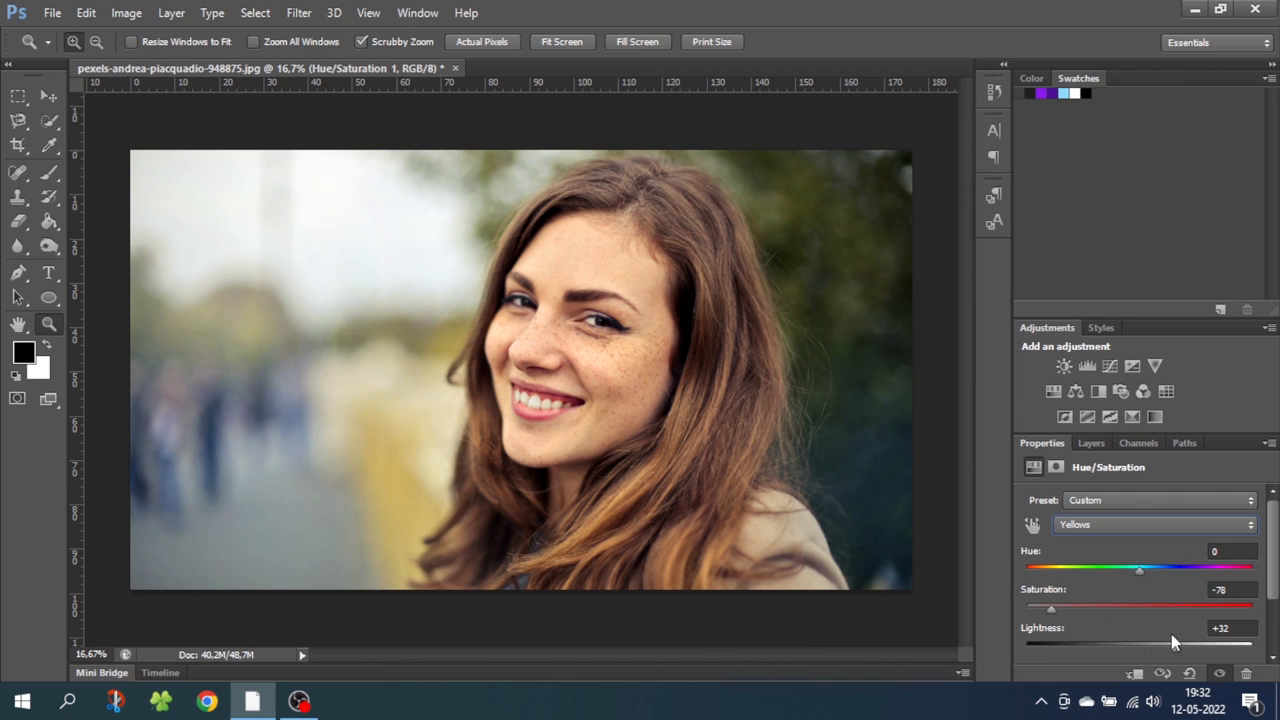